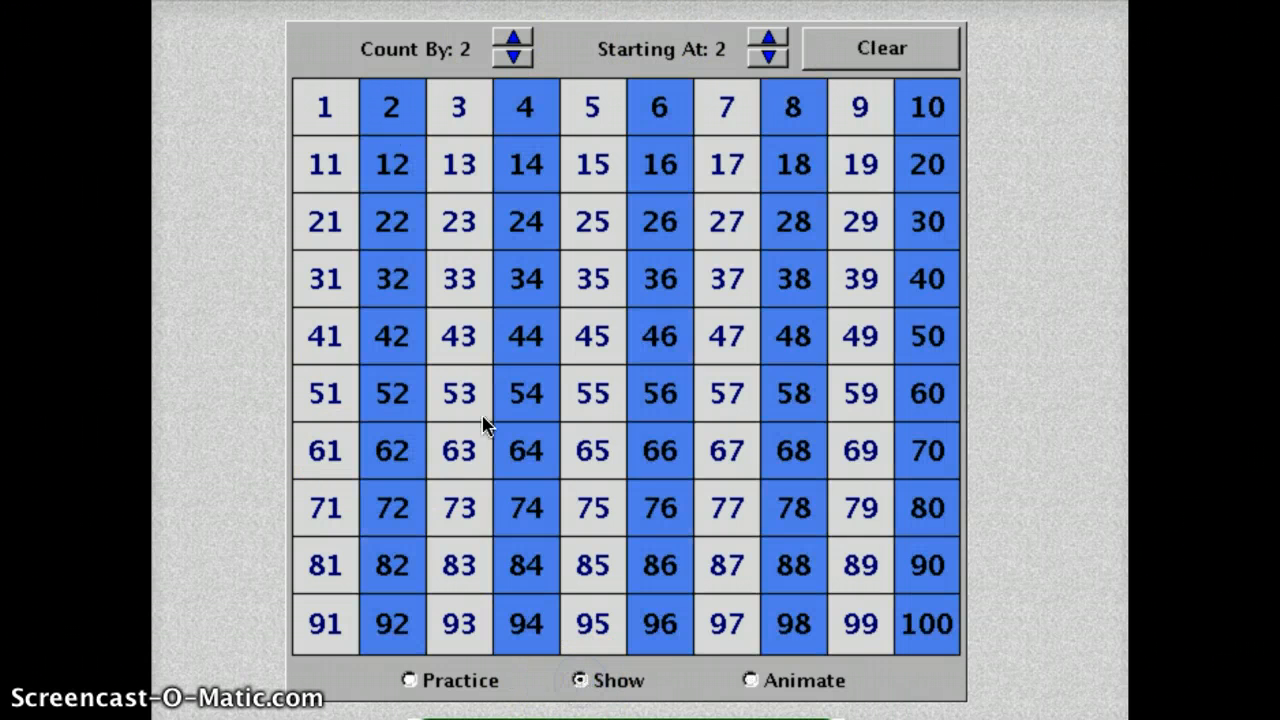
pyautogui.moveTo(1010, 196)
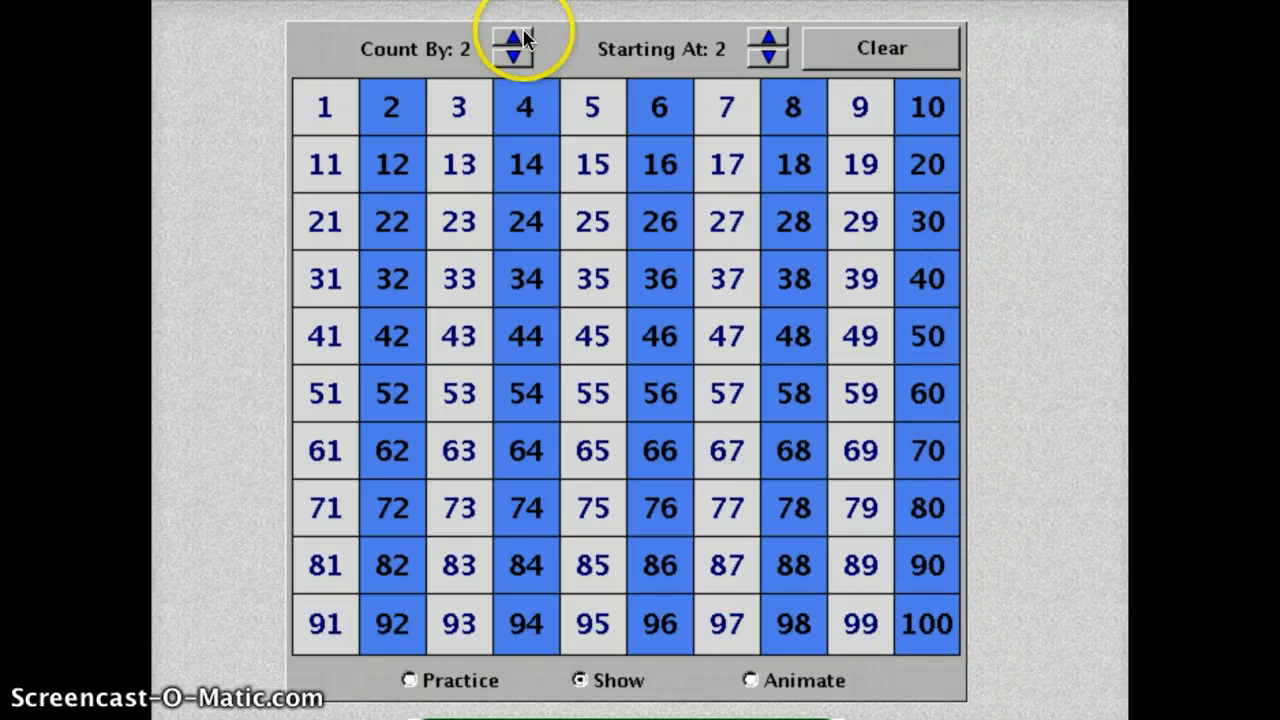
# Step the Count By value through 5, 8, 7, 4 and 3, then back to 2.
pyautogui.click(512, 38)
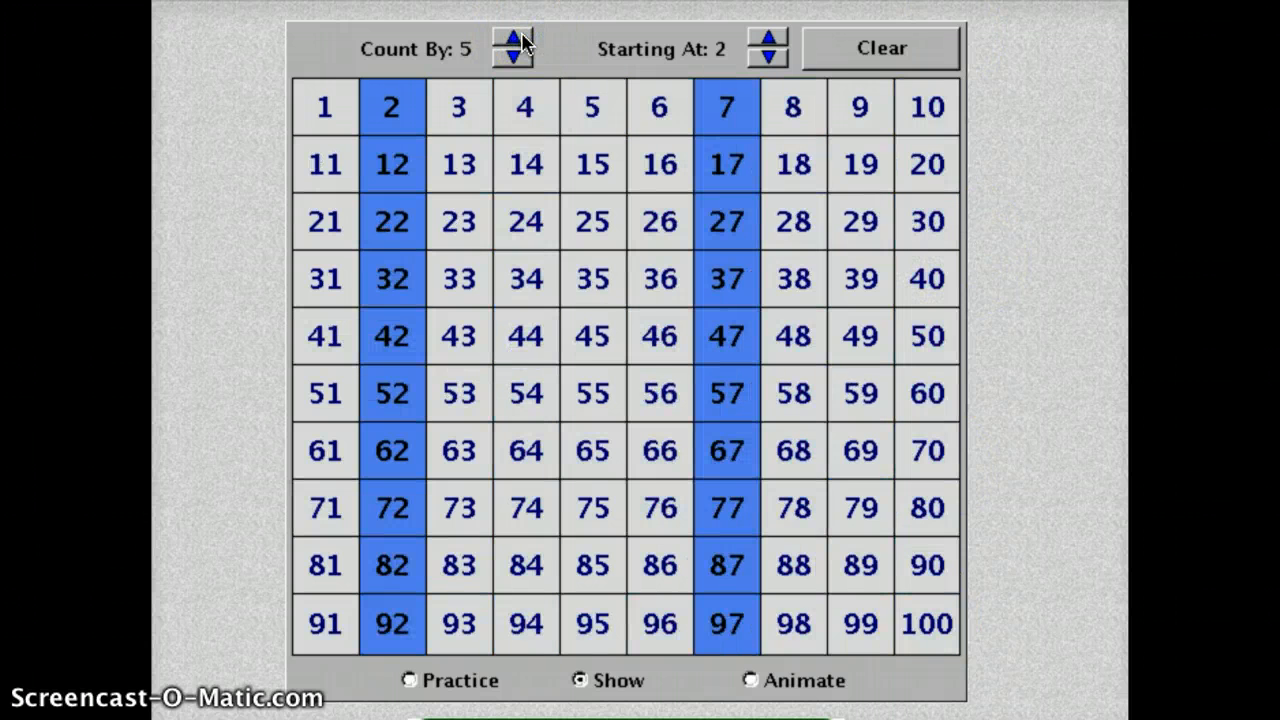
pyautogui.click(520, 40)
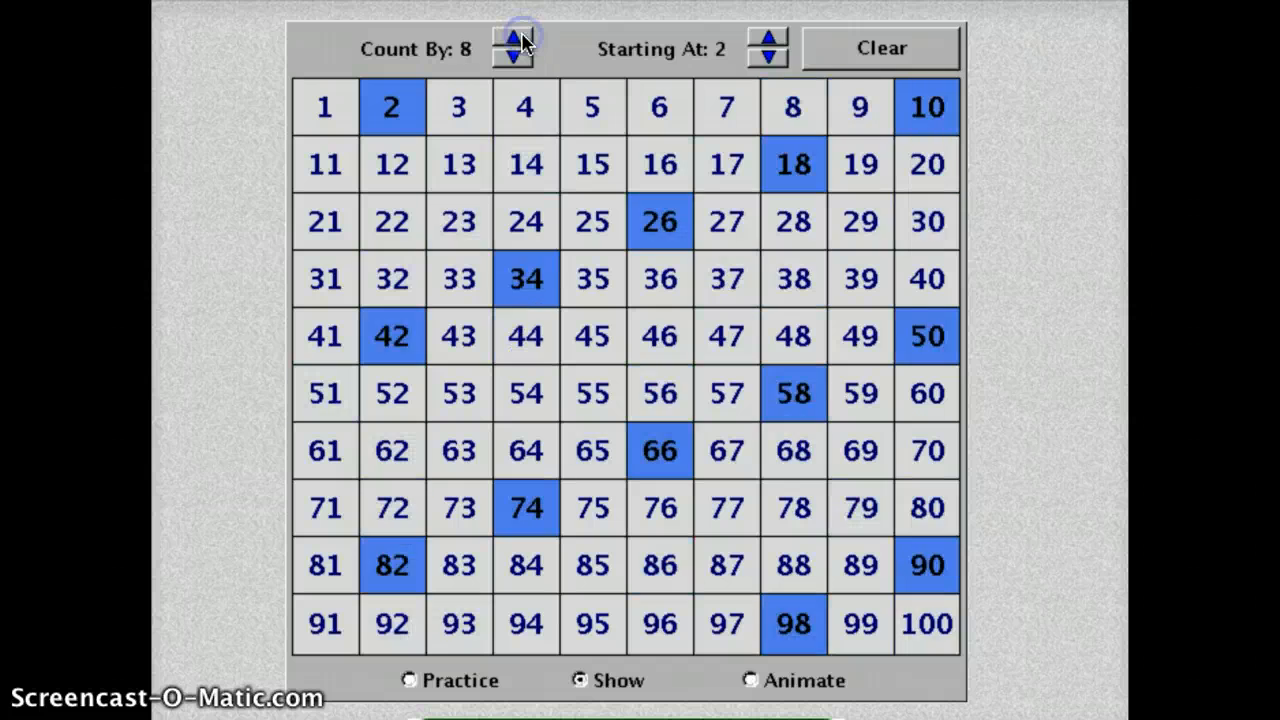
pyautogui.click(524, 58)
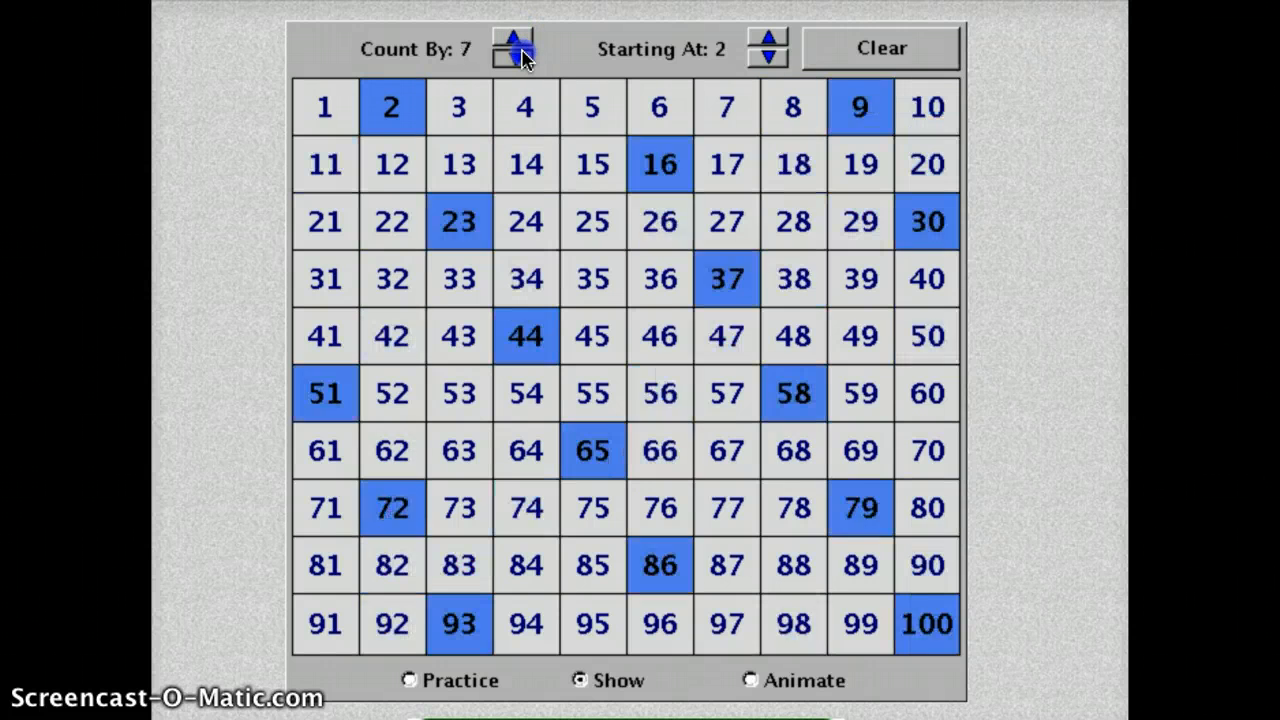
pyautogui.click(522, 58)
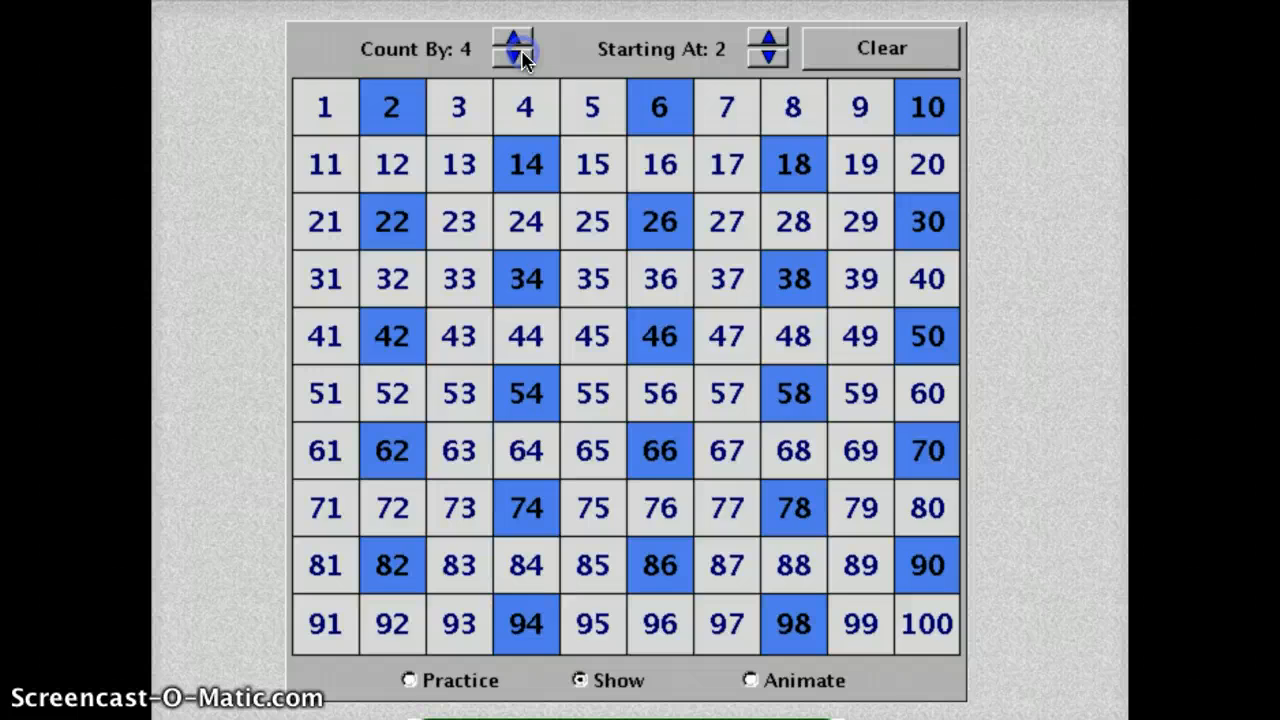
pyautogui.click(518, 58)
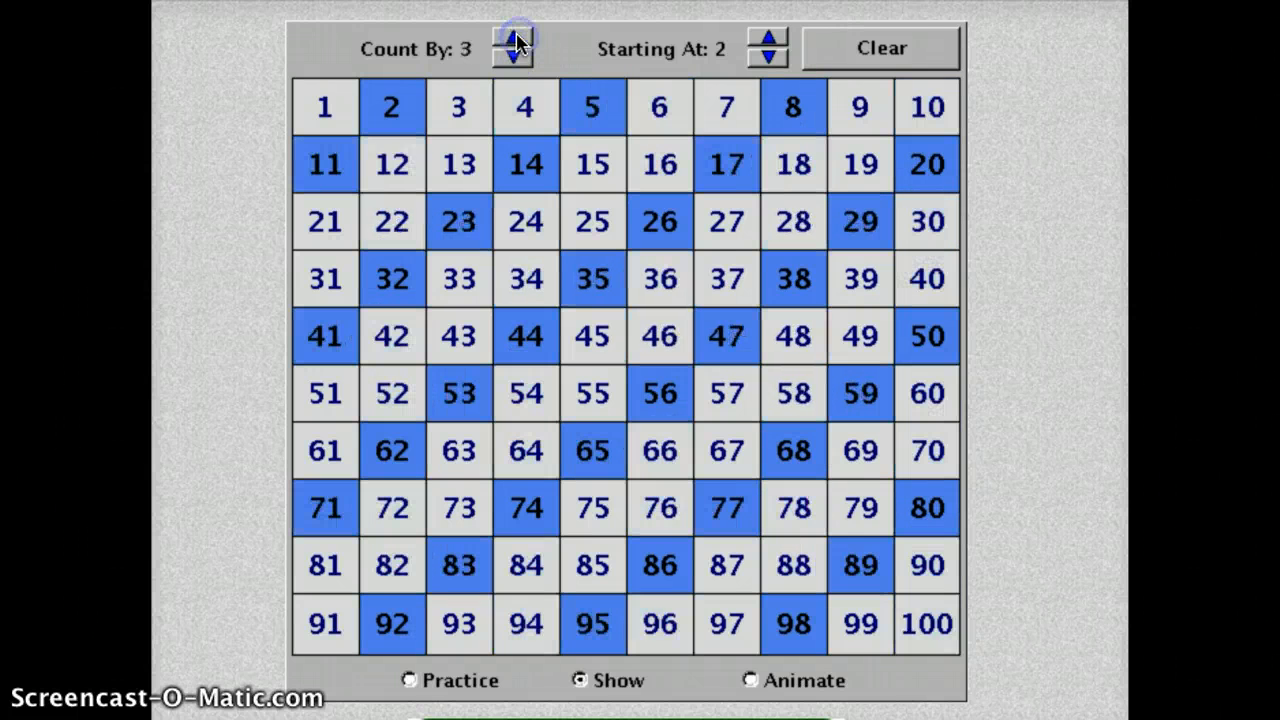
pyautogui.click(512, 60)
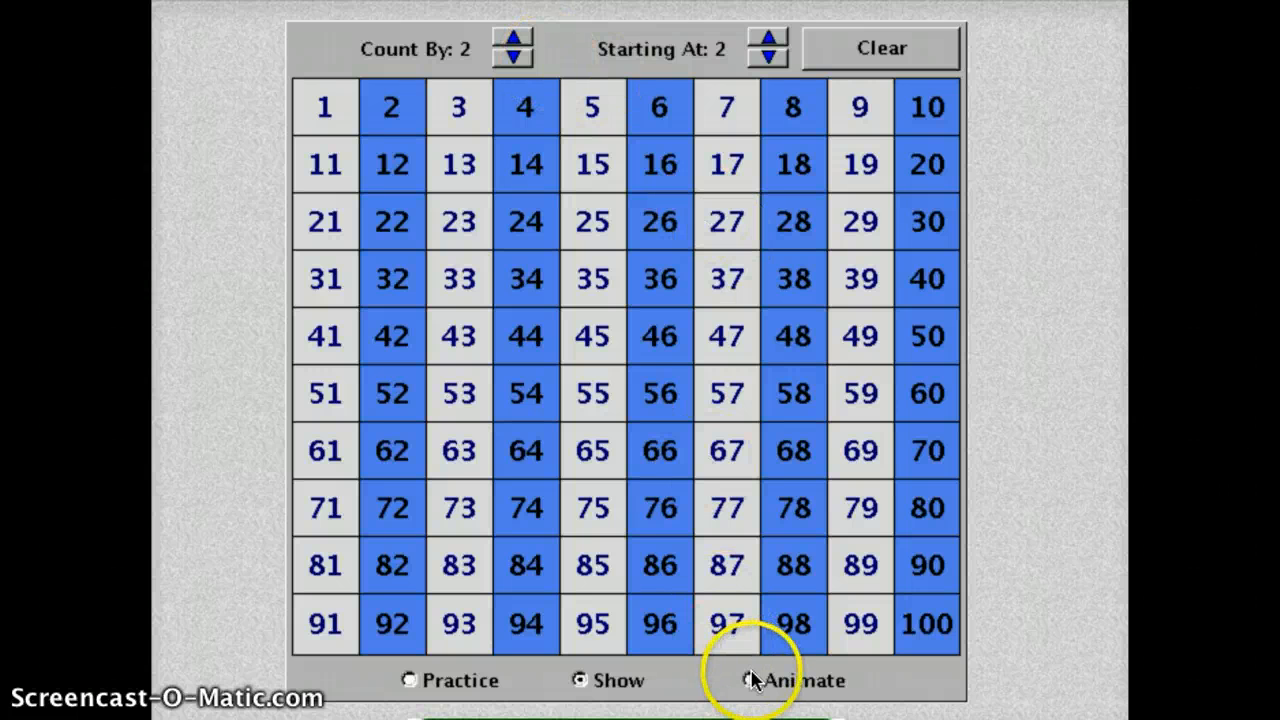
# Animate the count by 2 across the chart.
pyautogui.click(748, 680)
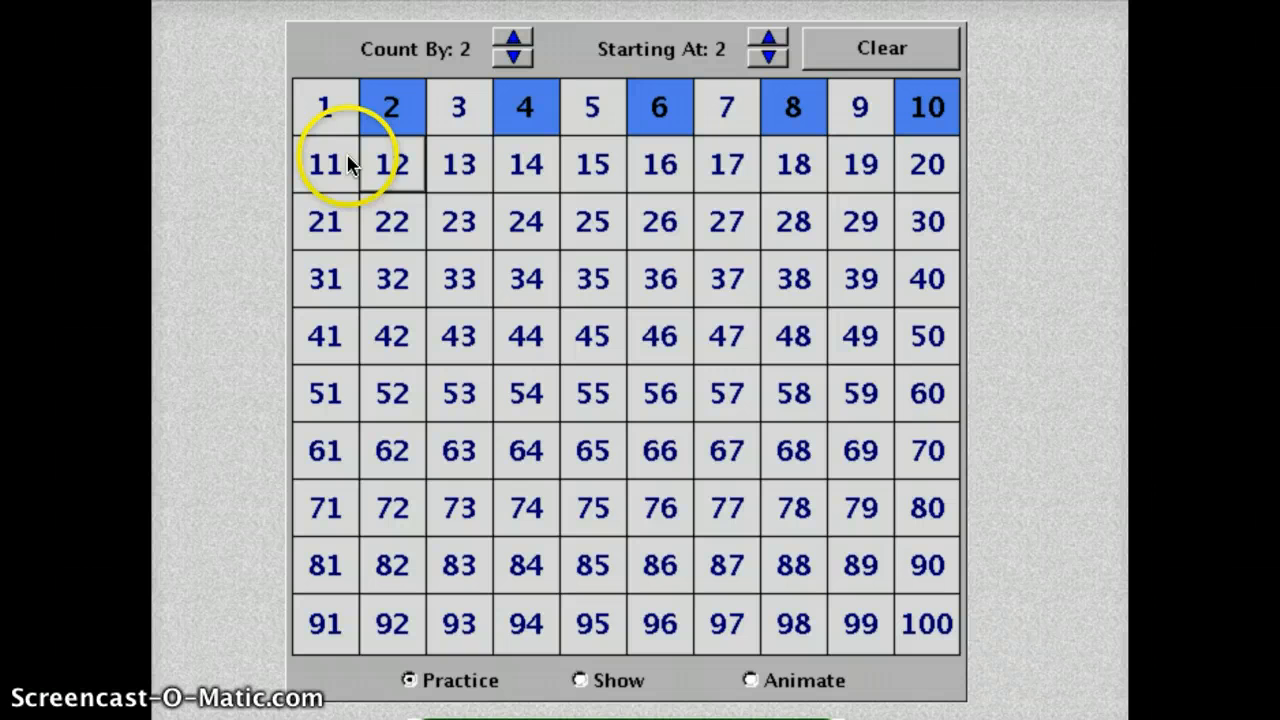
# Try 11 as the next count by 2 (rejected), then mark 12.
pyautogui.click(324, 164)
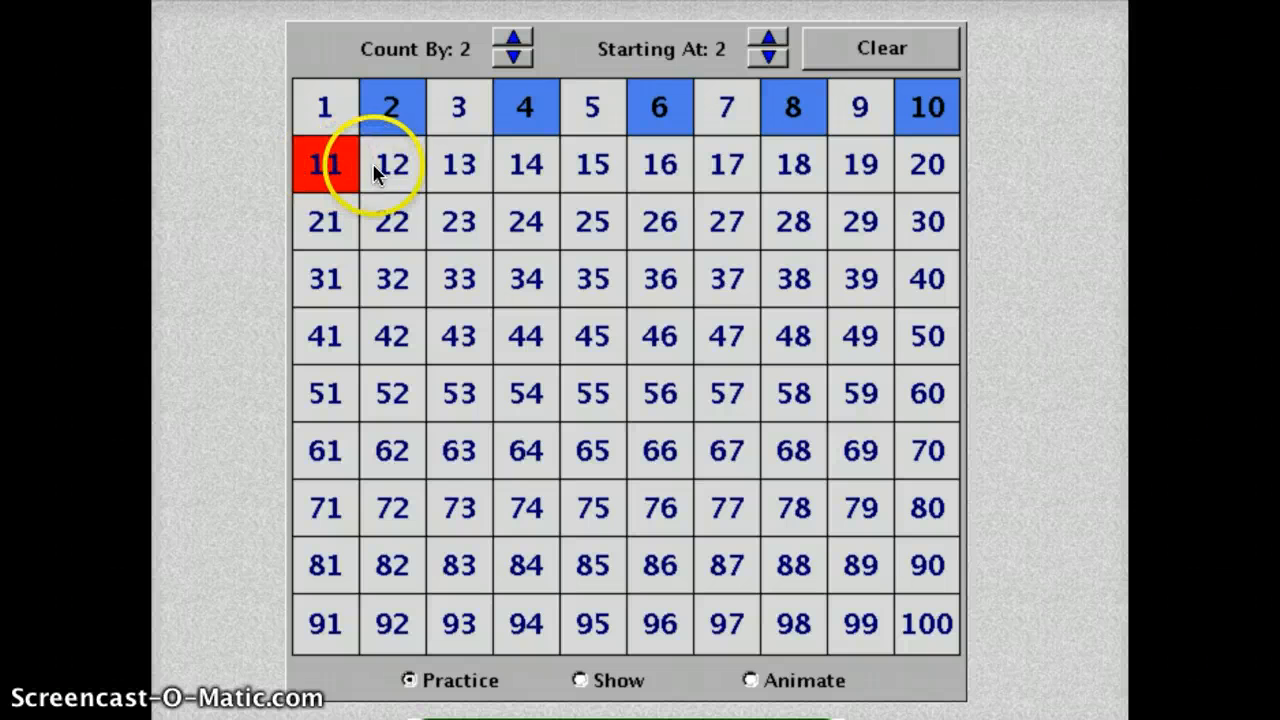
pyautogui.click(392, 164)
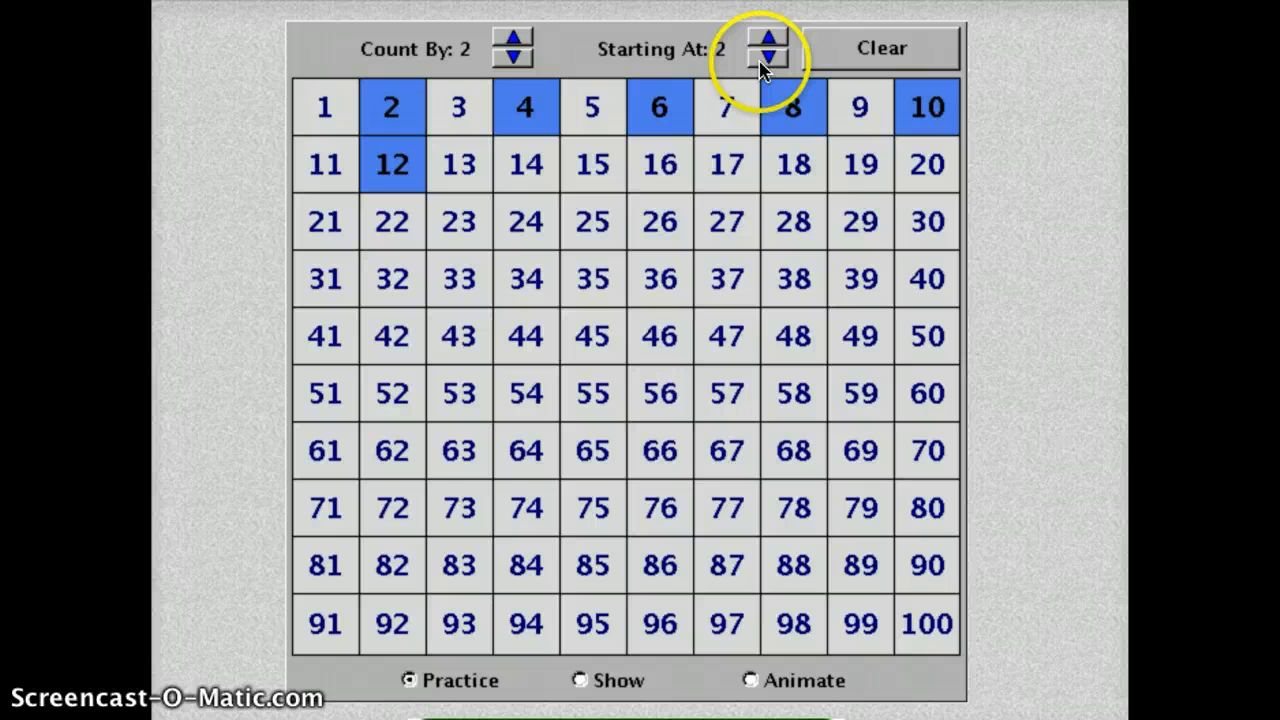
# Set Starting At to 1 and Count By to 5.
pyautogui.click(768, 58)
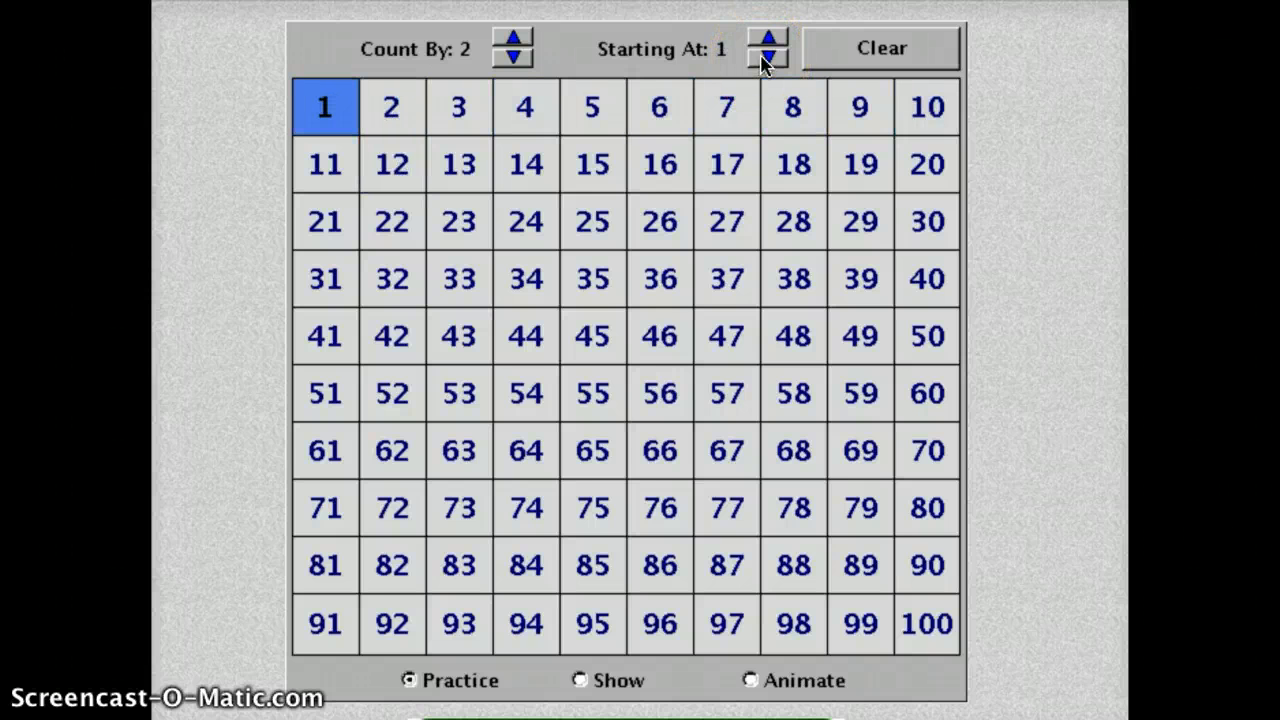
pyautogui.click(512, 40)
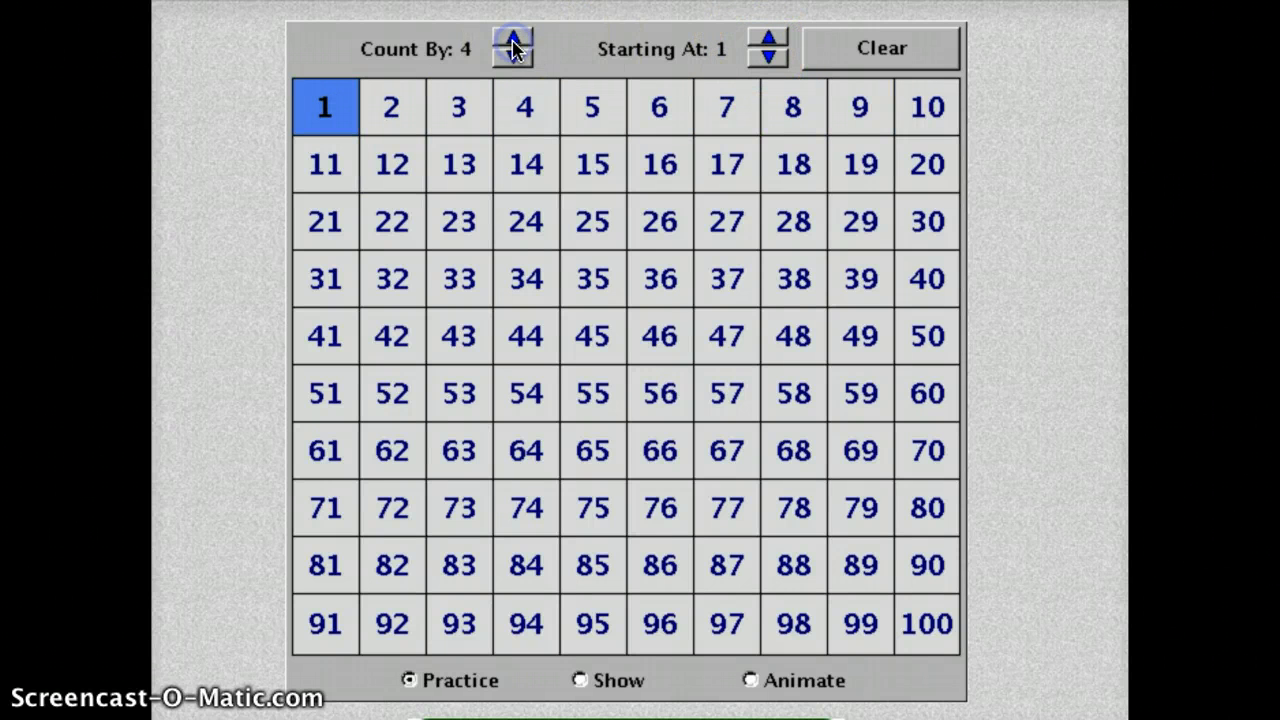
pyautogui.click(512, 38)
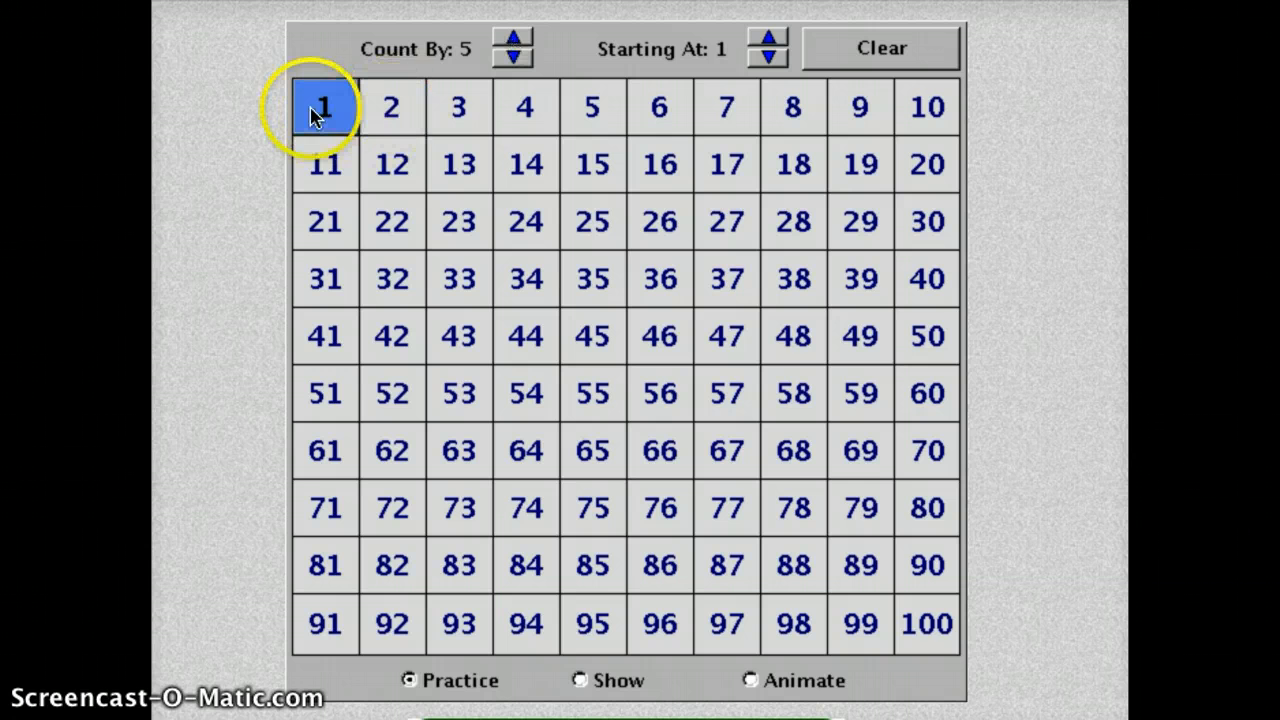
pyautogui.moveTo(730, 636)
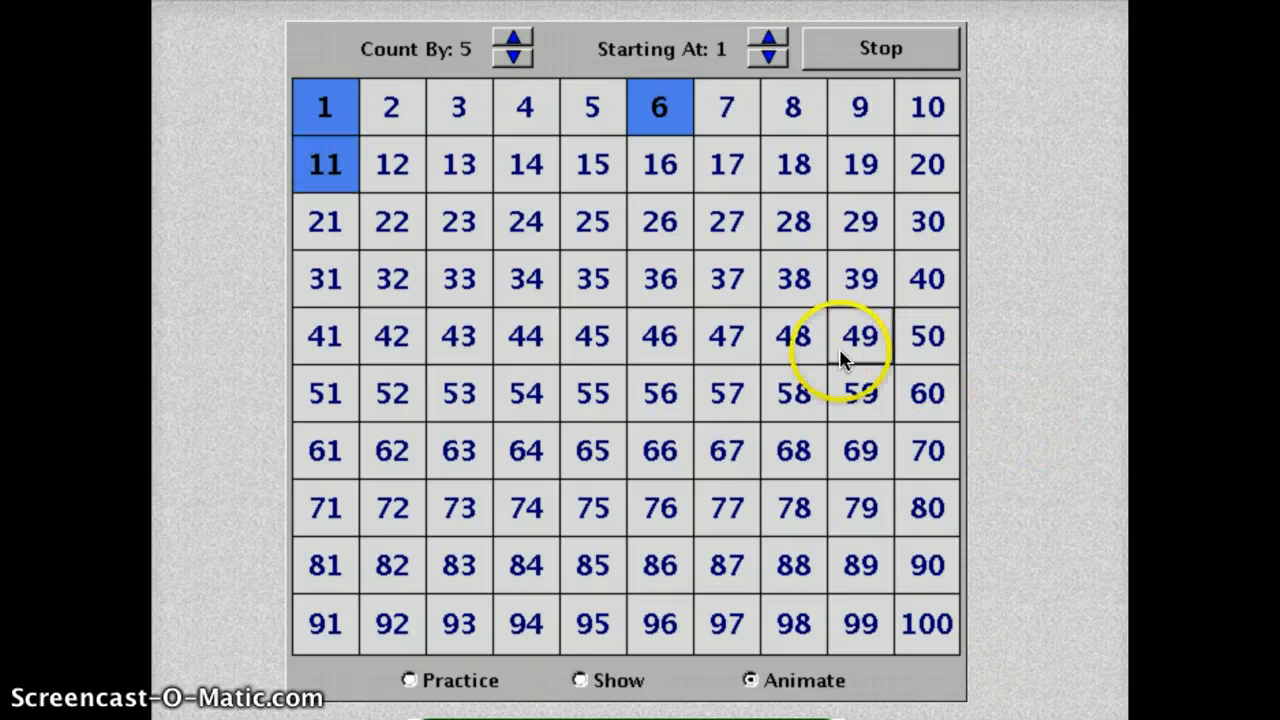
# Practise counting by 5 from 1 by marking 11, then clear the chart.
pyautogui.click(408, 680)
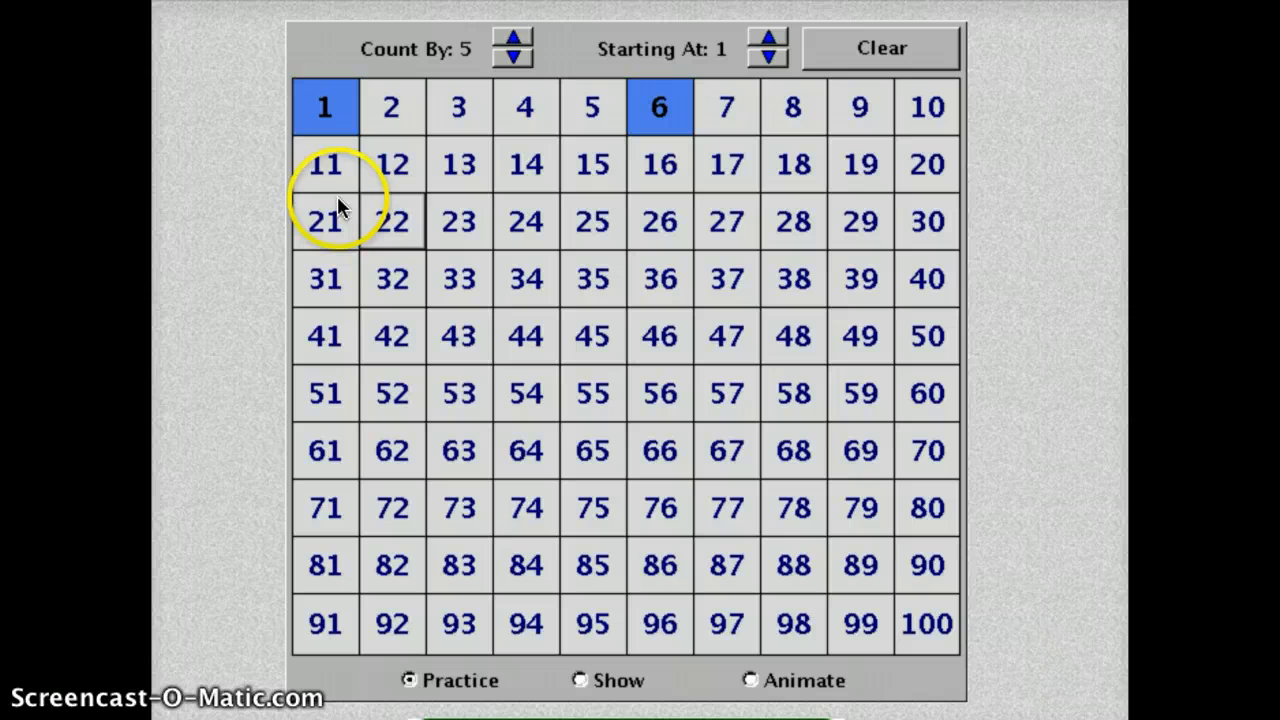
pyautogui.click(324, 164)
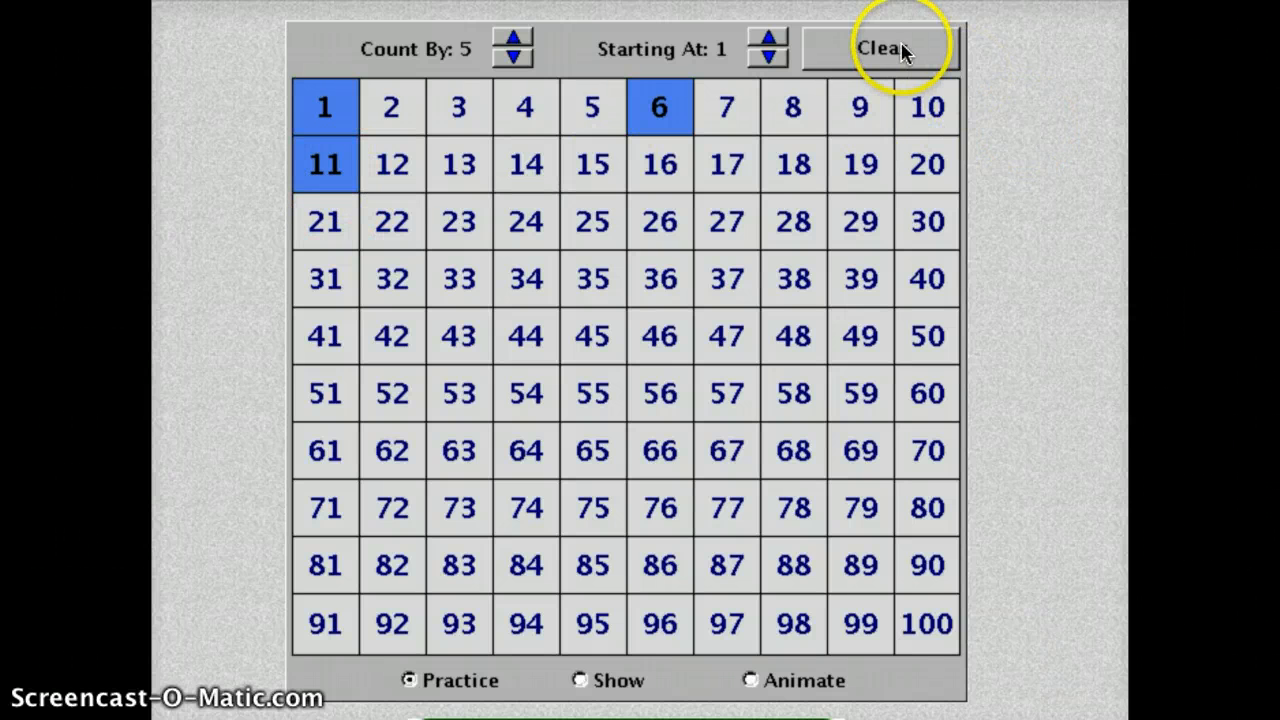
pyautogui.click(880, 48)
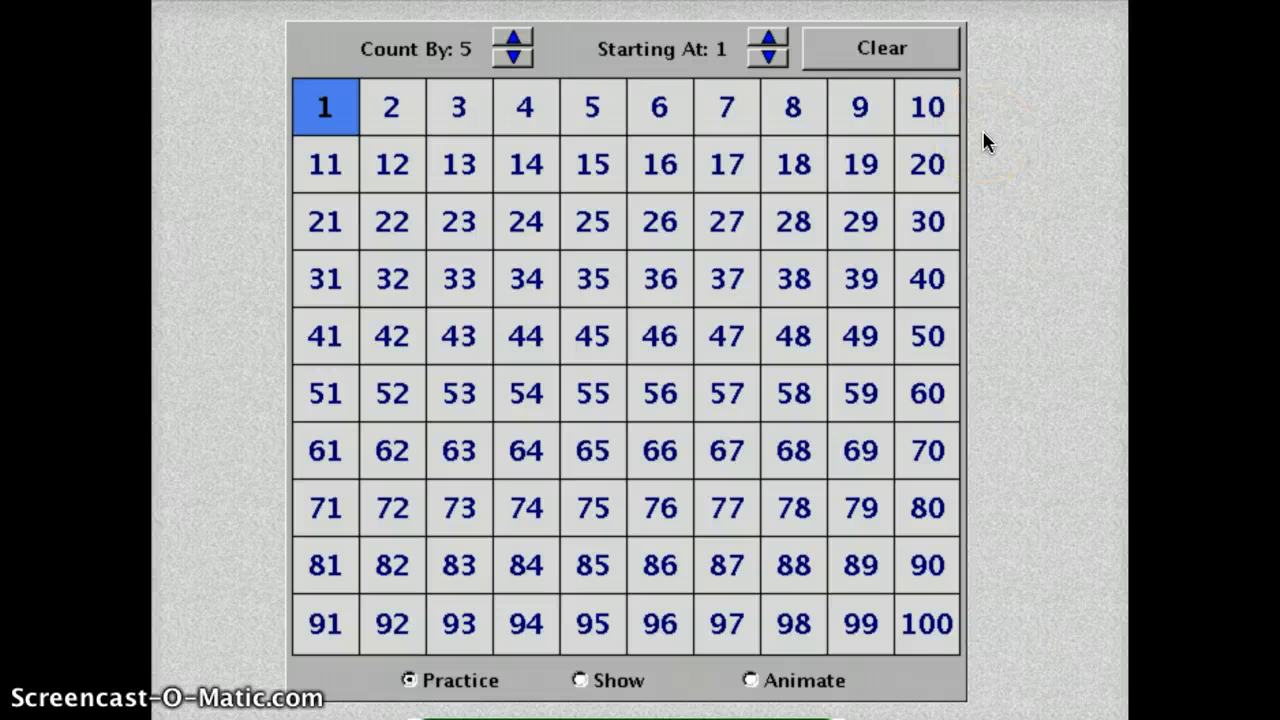